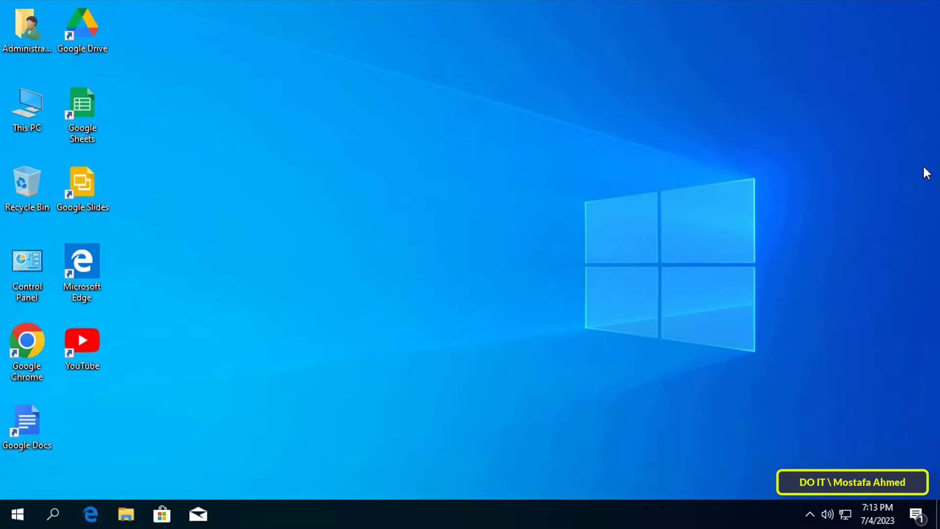
pyautogui.moveTo(575, 129)
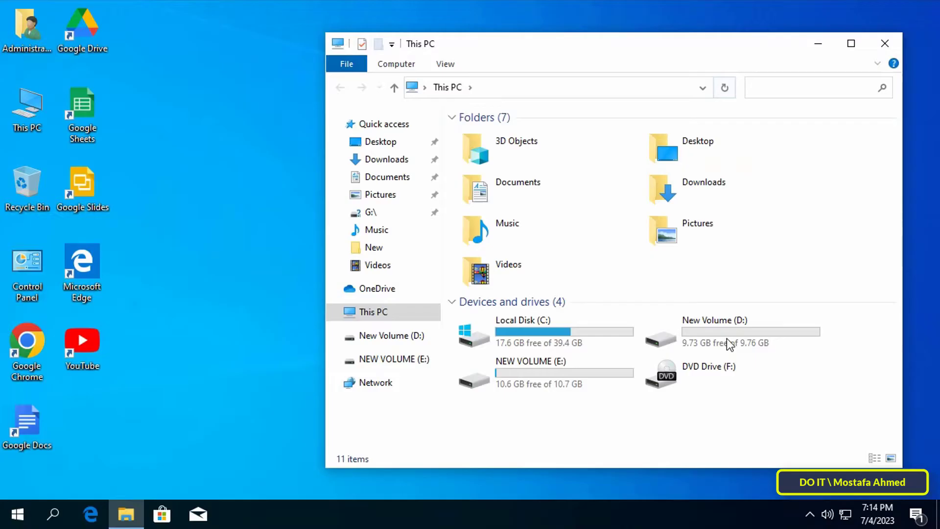
# Step: Navigate to D:\Data and select the Shams document
pyautogui.doubleClick(714, 320)
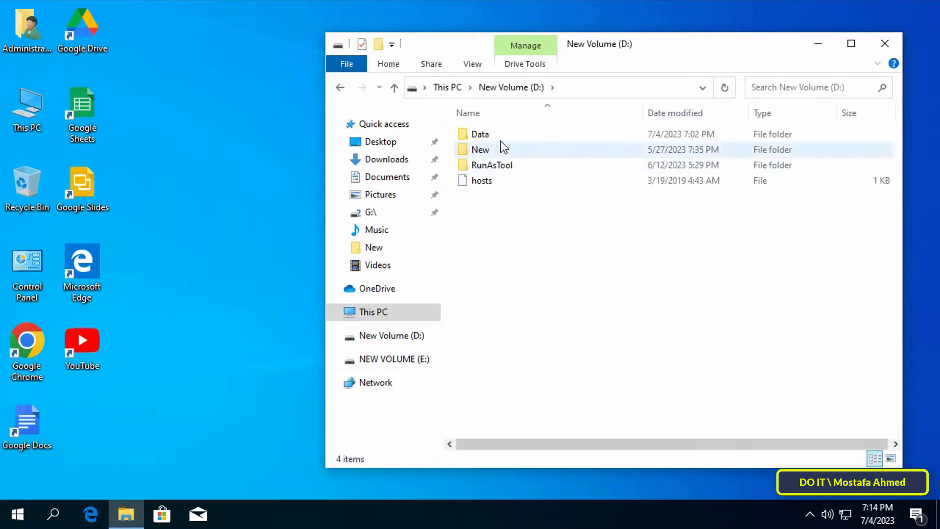
pyautogui.doubleClick(480, 135)
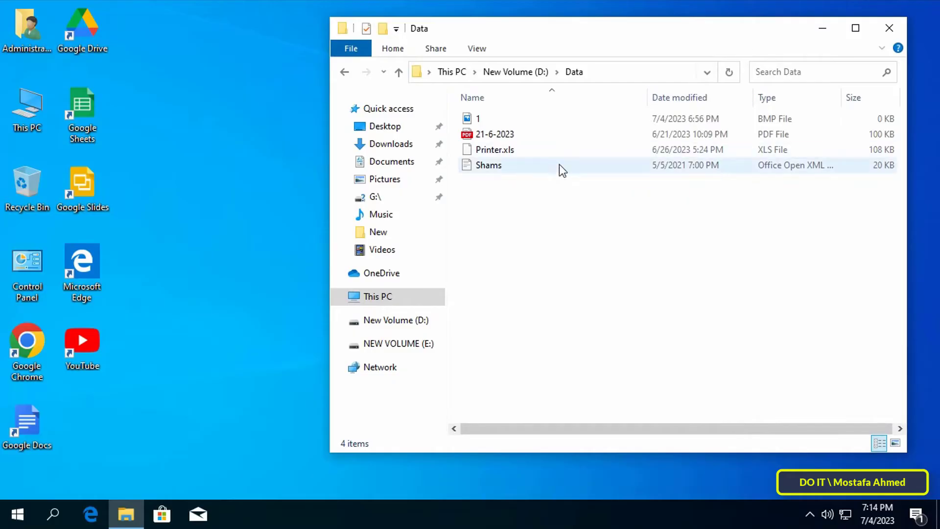
pyautogui.click(488, 165)
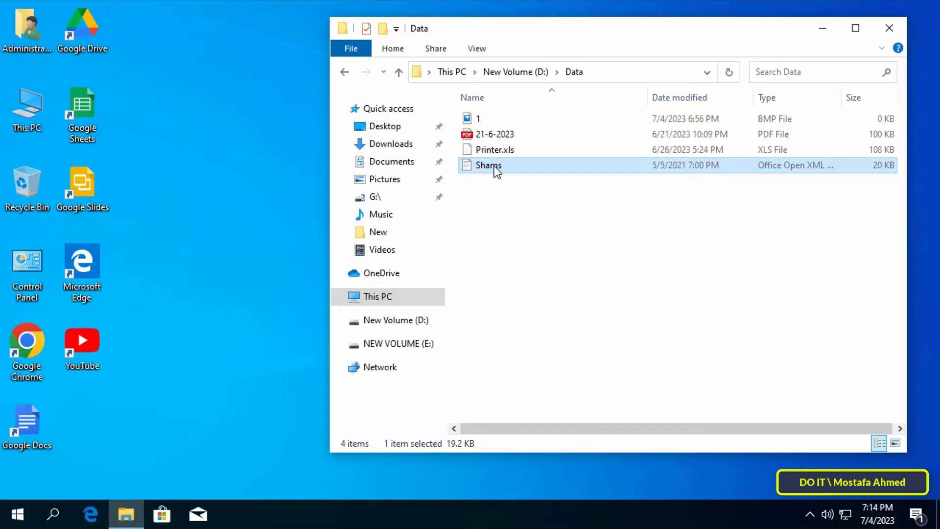
# Step: Show the Shams properties, noting the .docx type and the May 5, 2021 modified date
pyautogui.rightClick(488, 164)
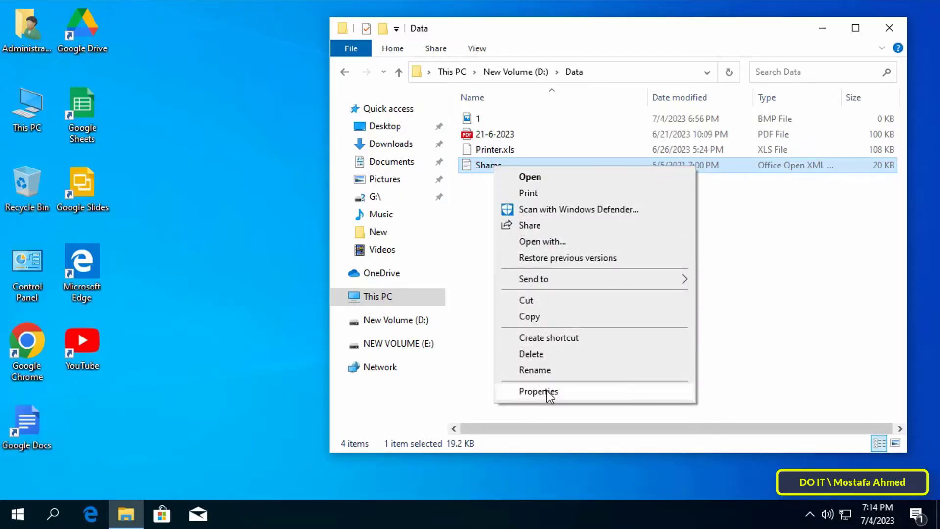
pyautogui.click(538, 391)
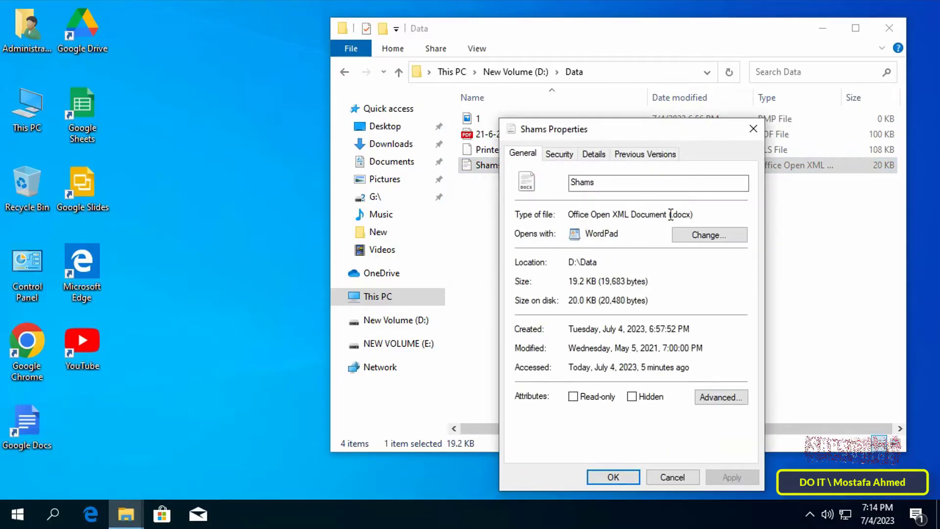
pyautogui.doubleClick(681, 215)
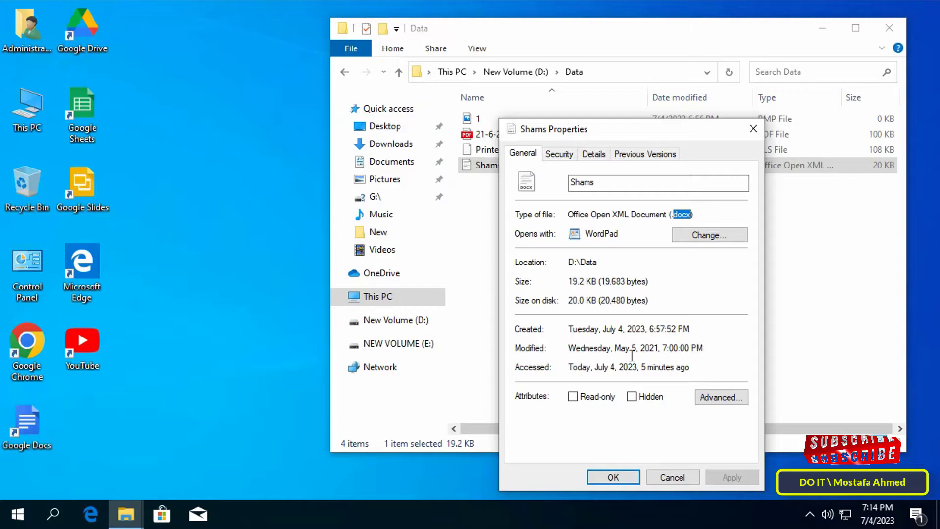
pyautogui.moveTo(571, 354)
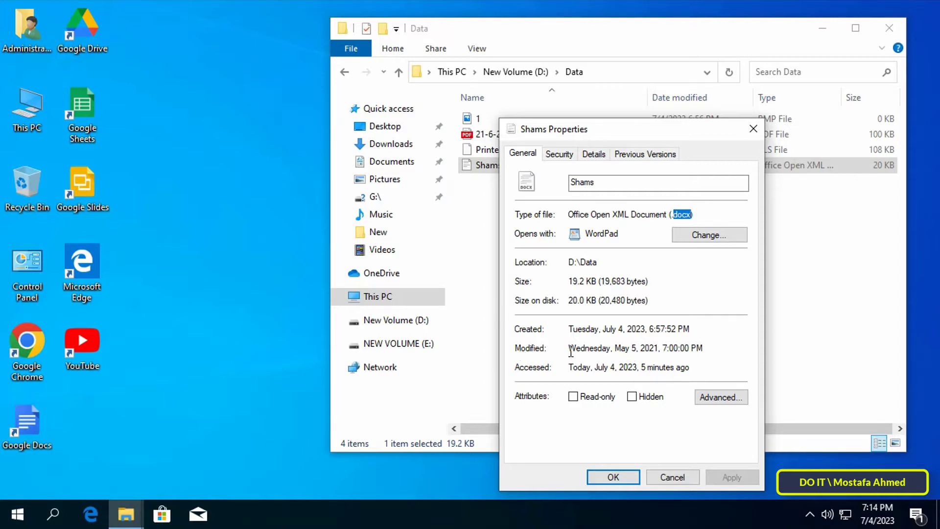
pyautogui.doubleClick(634, 348)
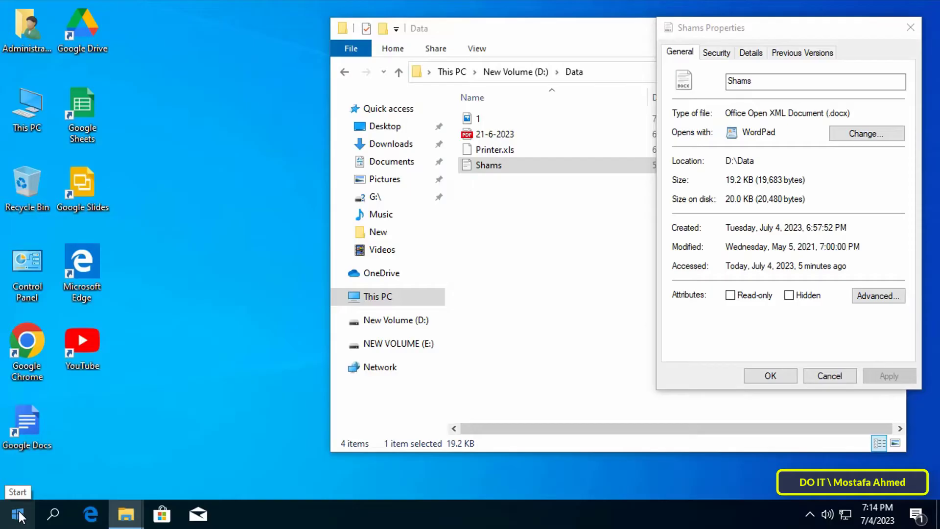
# Step: Launch an administrator PowerShell and position it left of the Properties window
pyautogui.rightClick(17, 515)
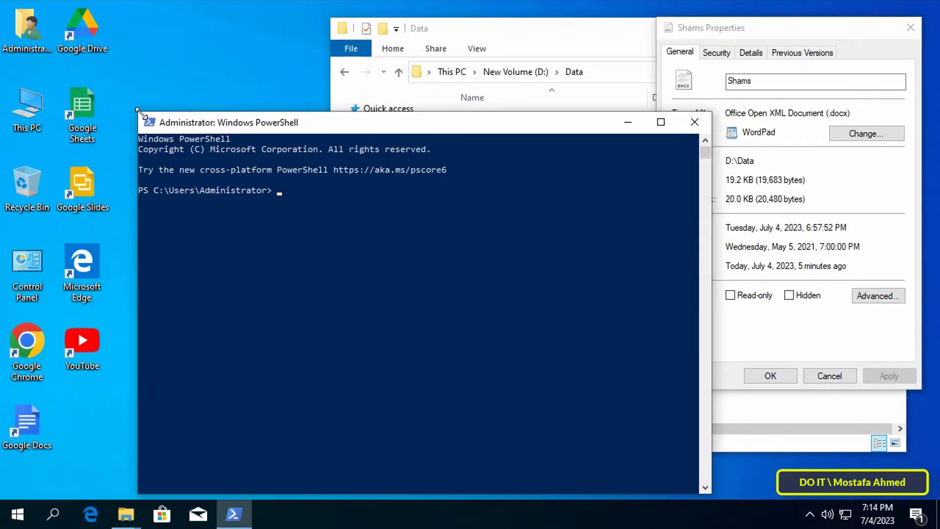
pyautogui.moveTo(228, 123); pyautogui.dragTo(169, 220)
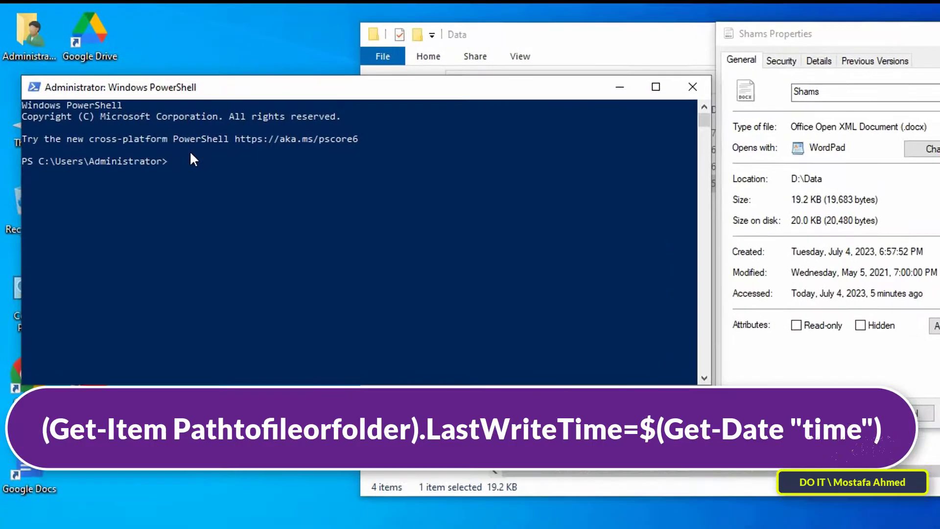
# Step: Enter "(Get-Item D:\Data\Shams." at the prompt to target the Shams document
pyautogui.write('(')
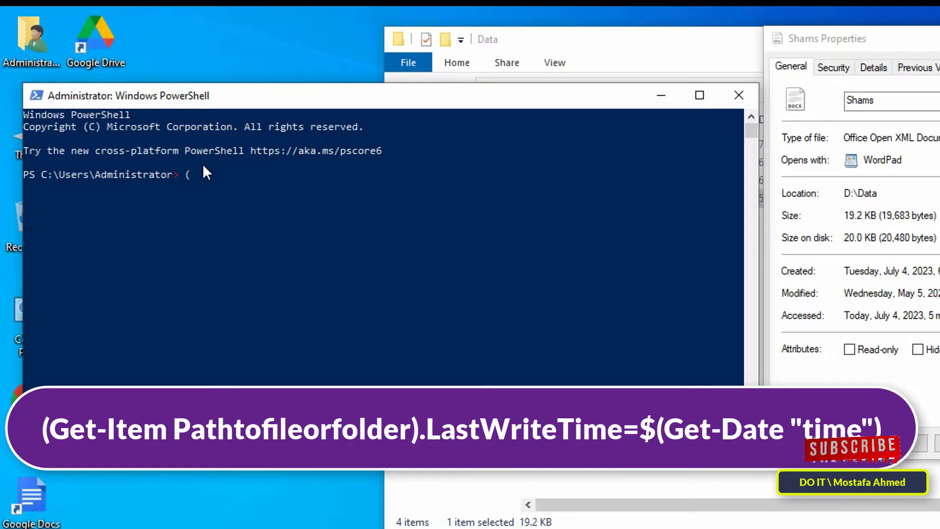
pyautogui.write('Get')
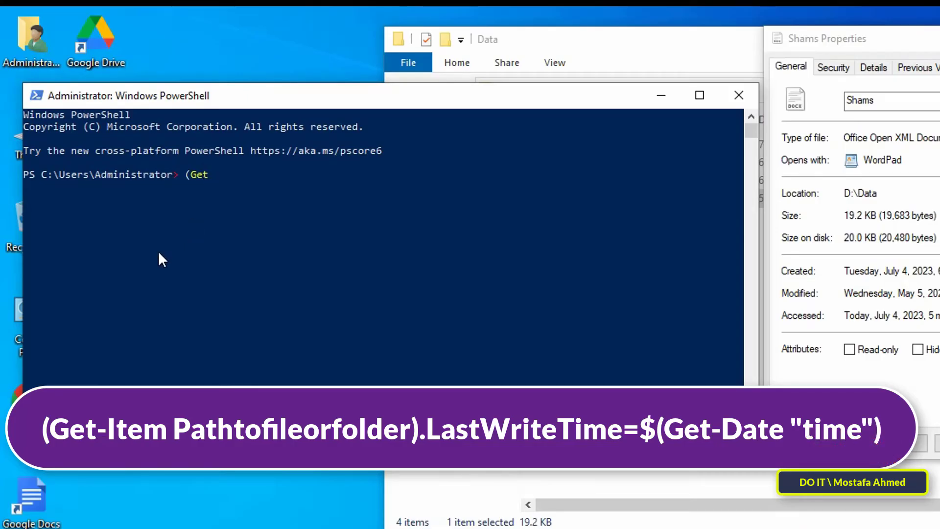
pyautogui.write('-Item')
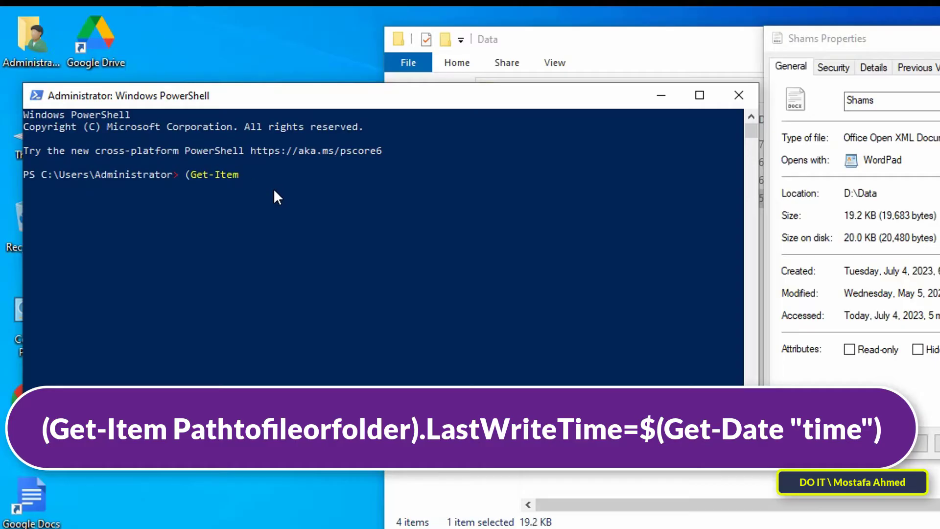
pyautogui.doubleClick(861, 193)
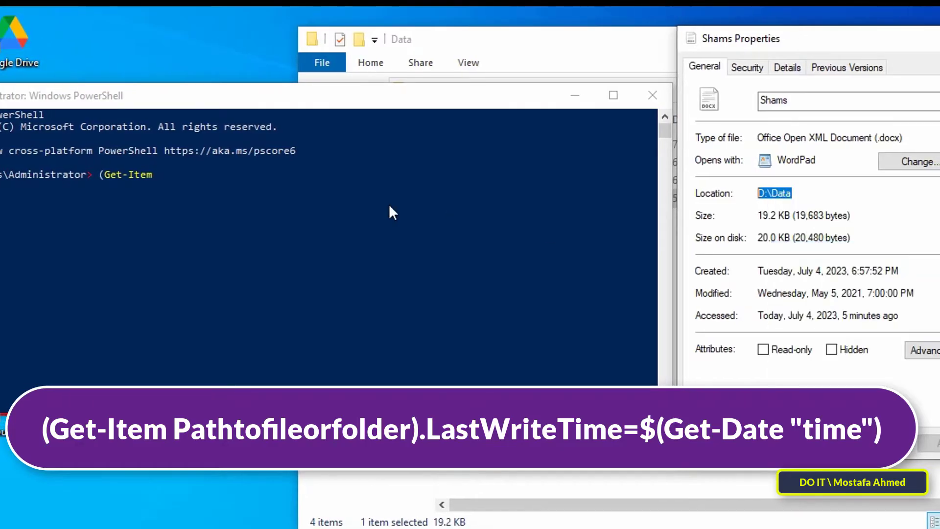
pyautogui.write('D:\\Data\\')
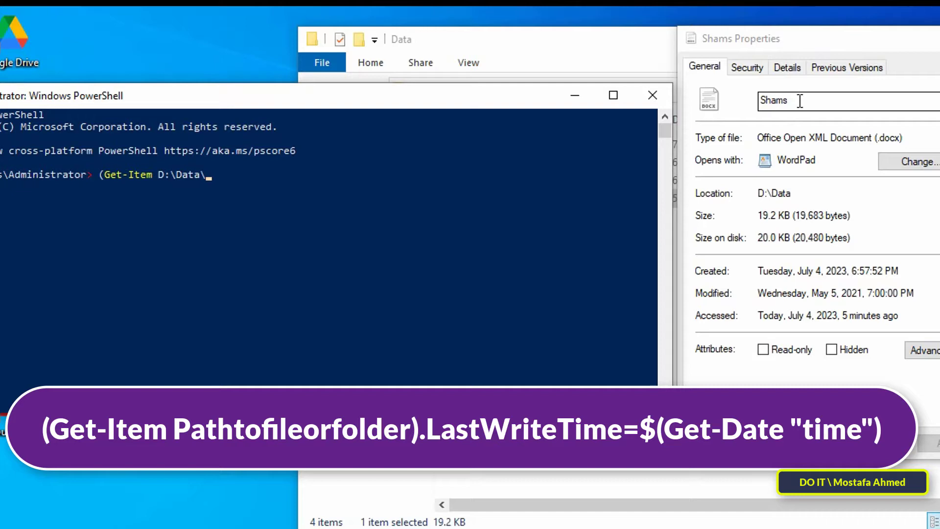
pyautogui.write('S')
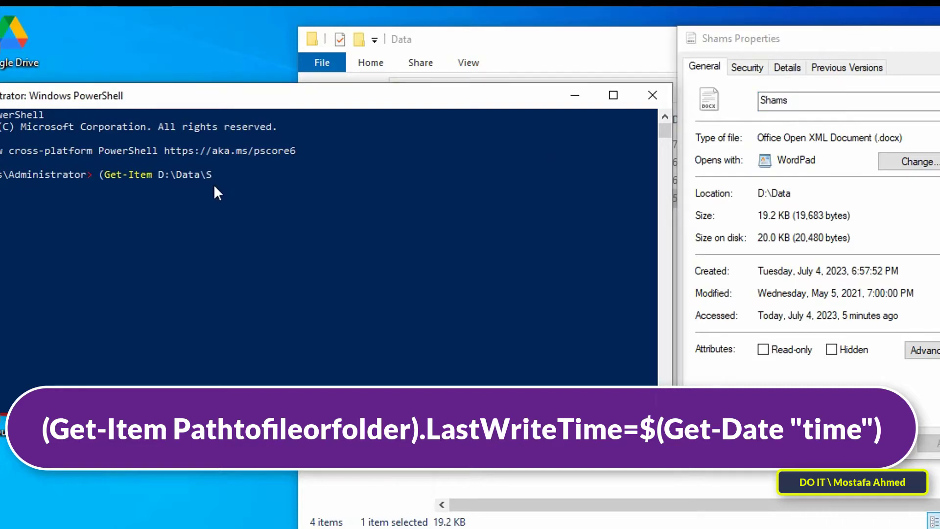
pyautogui.write('hams')
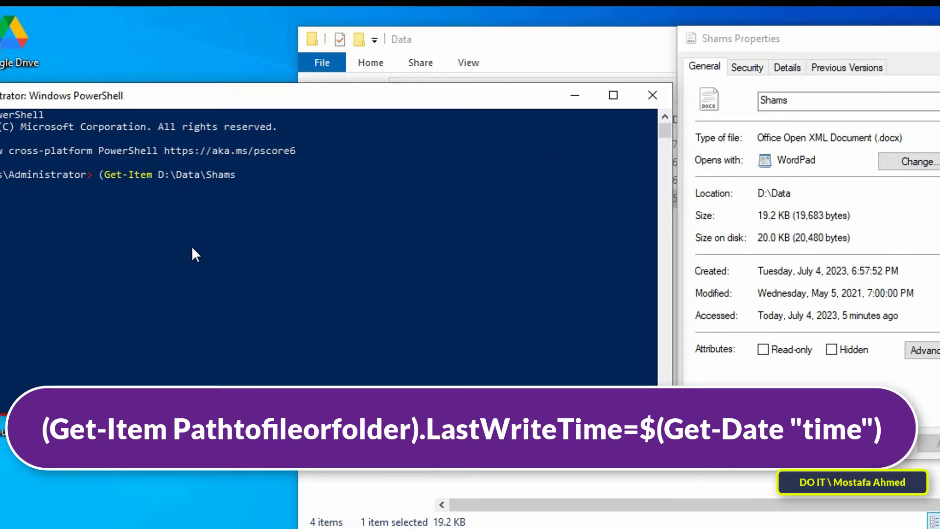
pyautogui.write('.')
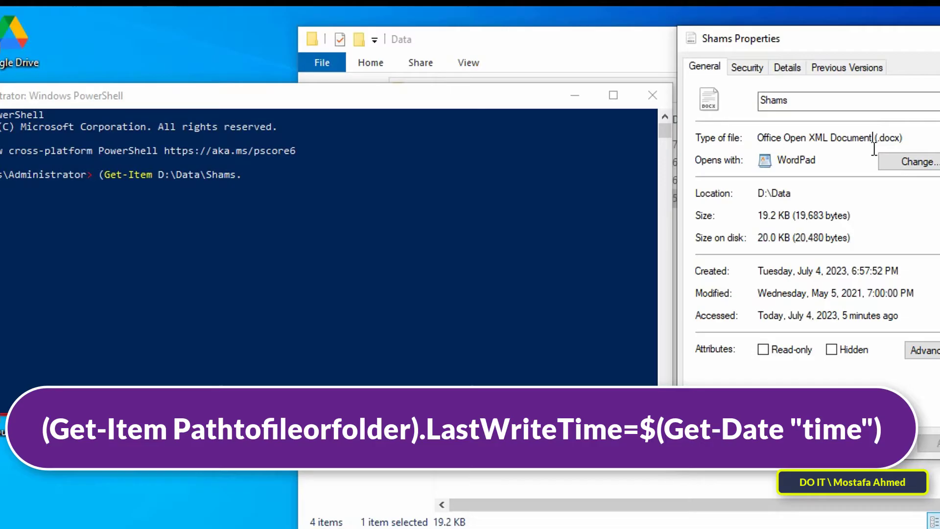
# Step: Continue the command with "docx).LastWriteTime=$(Get-Date "" to assign a new write time
pyautogui.write('do')
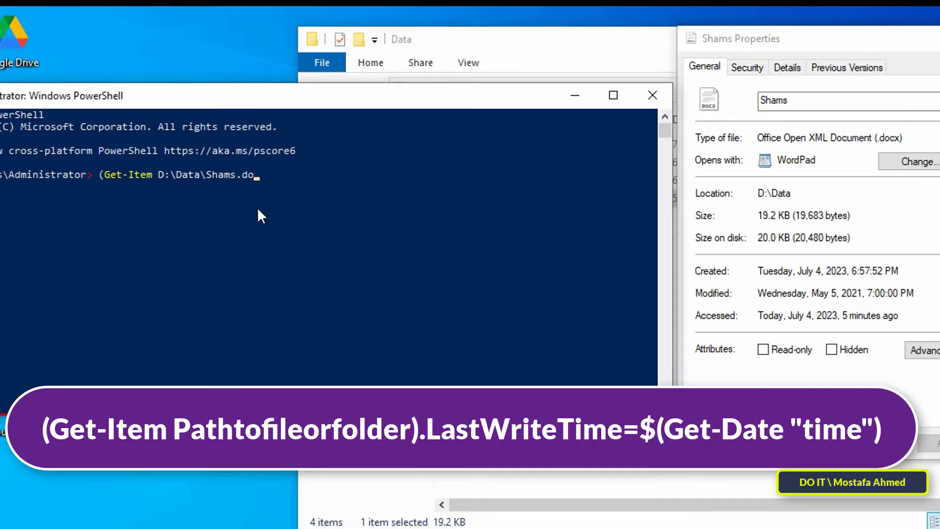
pyautogui.write('cx).')
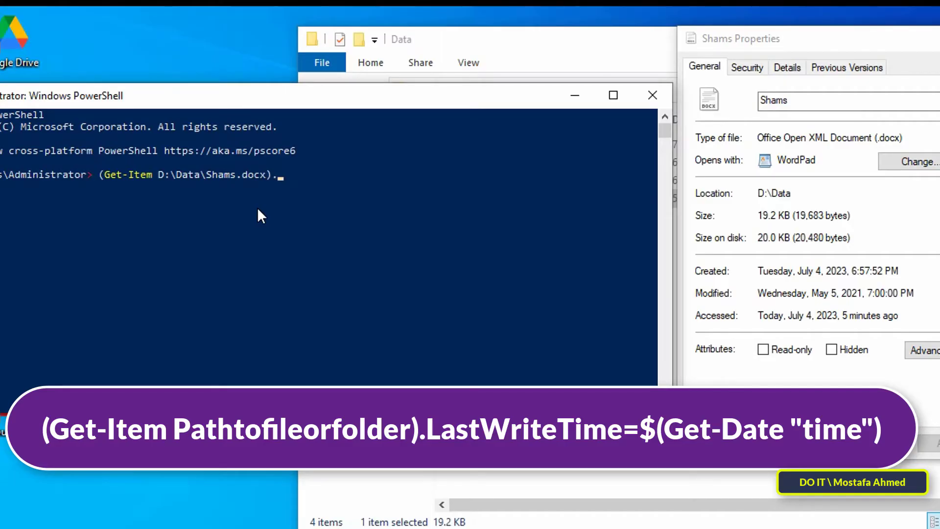
pyautogui.write('Last')
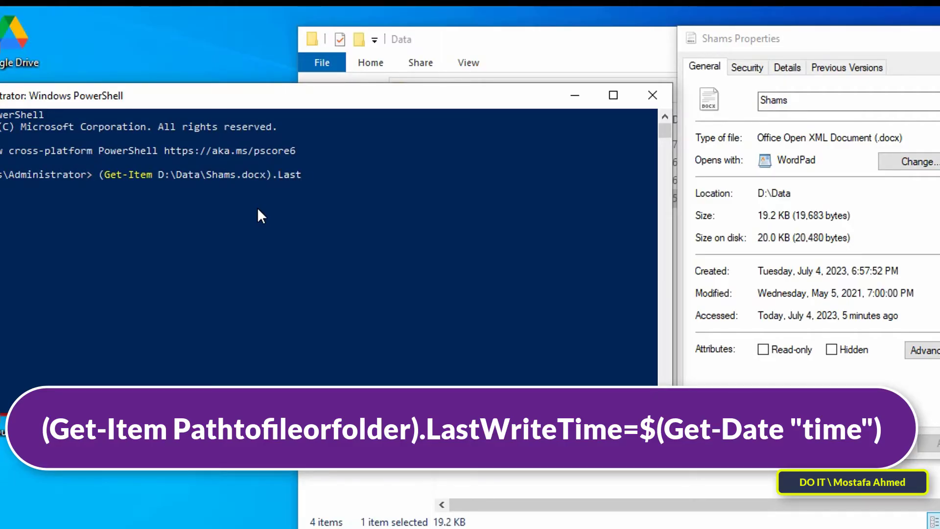
pyautogui.write('Wr')
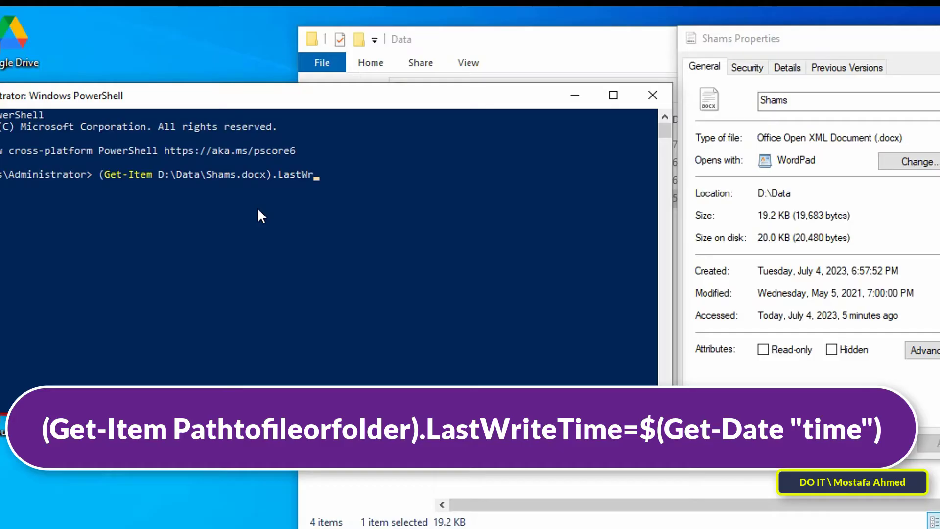
pyautogui.write('te')
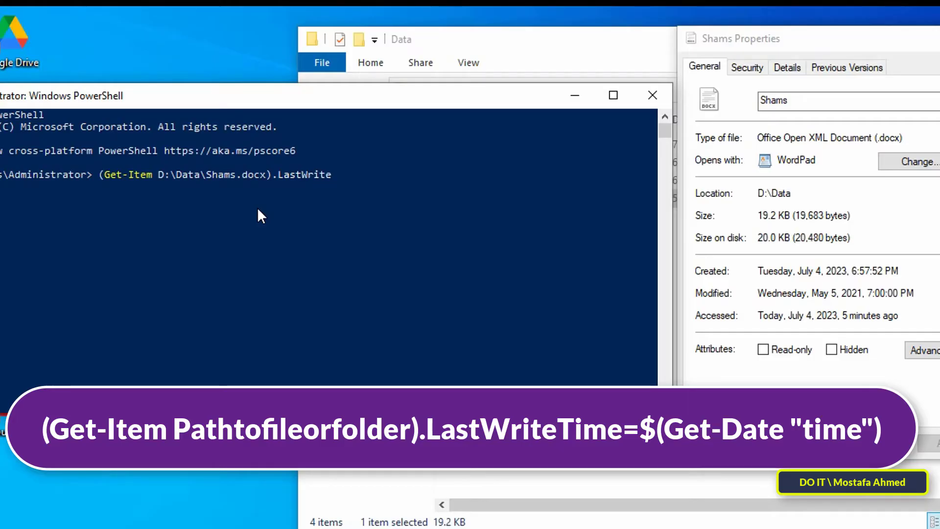
pyautogui.write('Time')
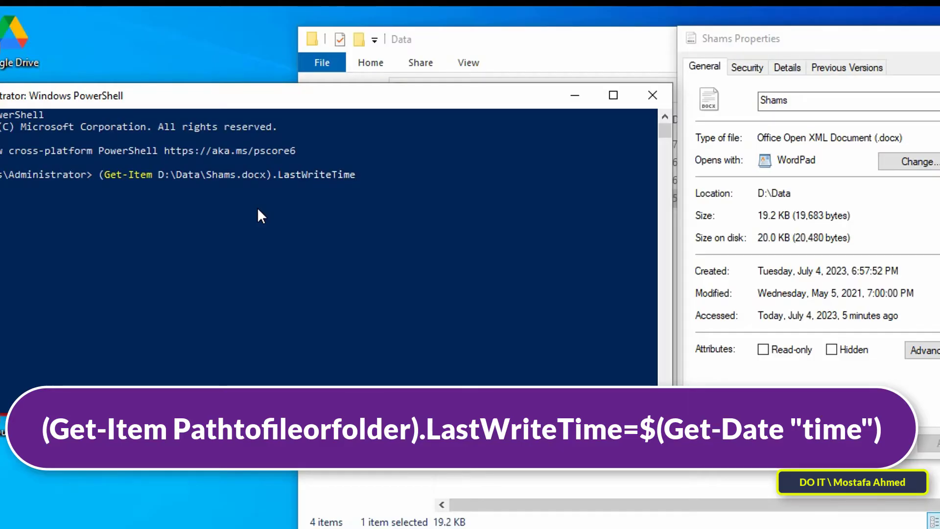
pyautogui.write('=$')
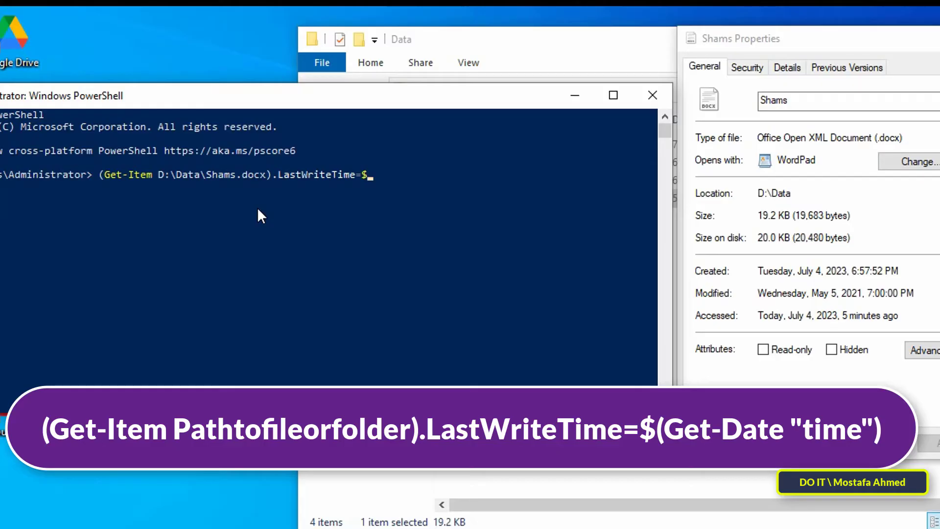
pyautogui.write('(Get')
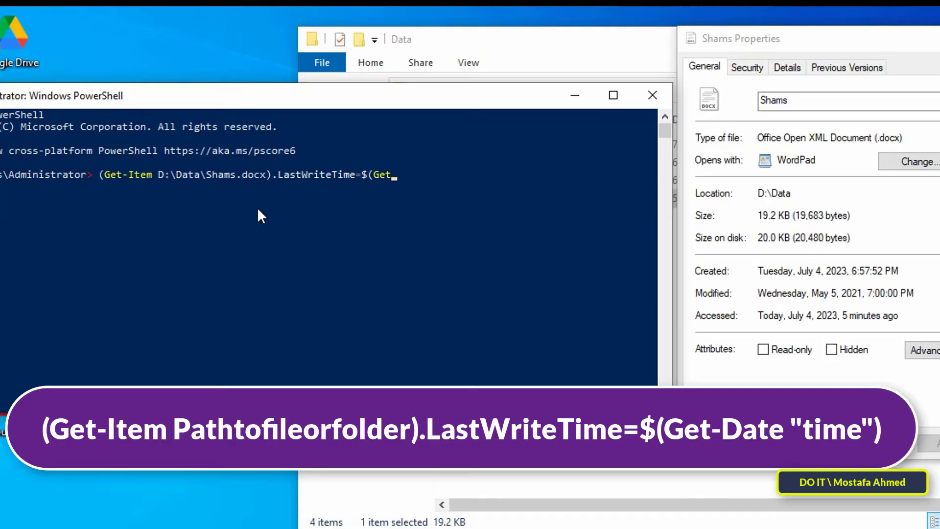
pyautogui.write('-Date')
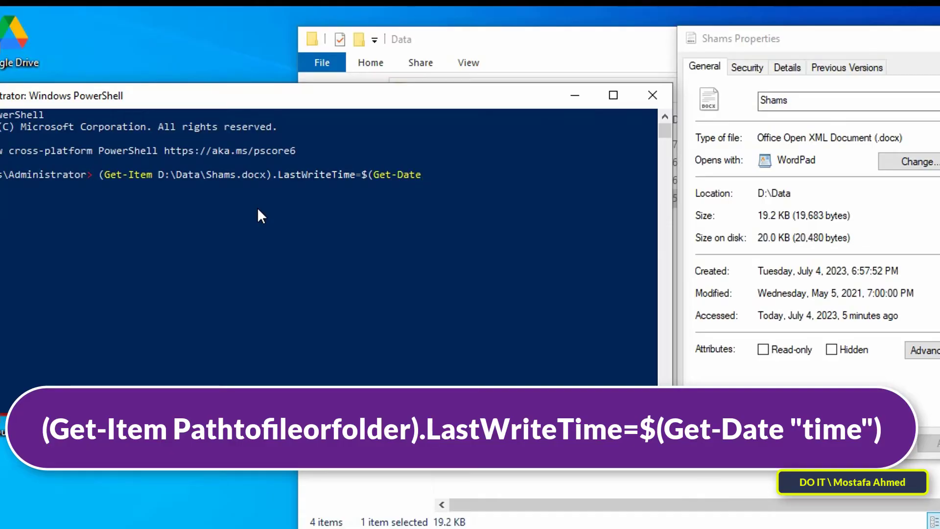
pyautogui.write('"')
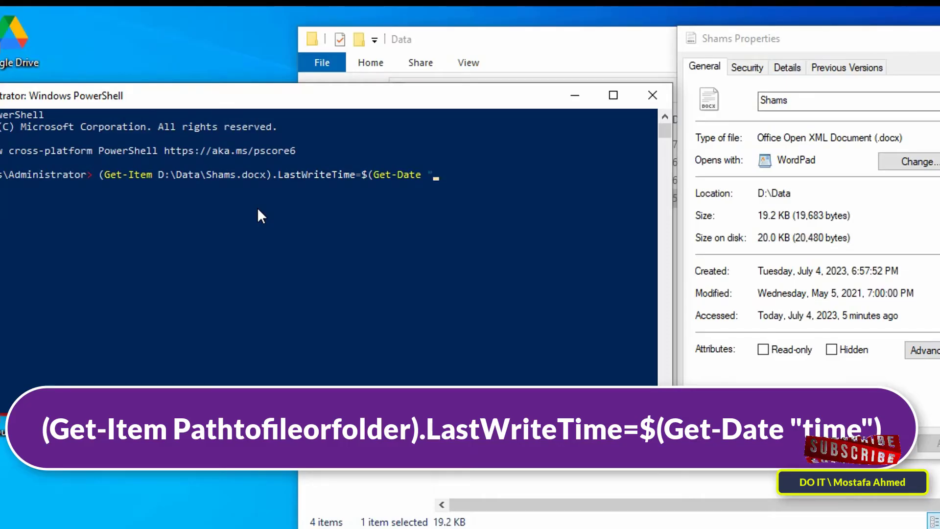
# Step: Finish with the date "10/05/2022 09:00 pm" and run it, updating Shams' modified time
pyautogui.write('10/')
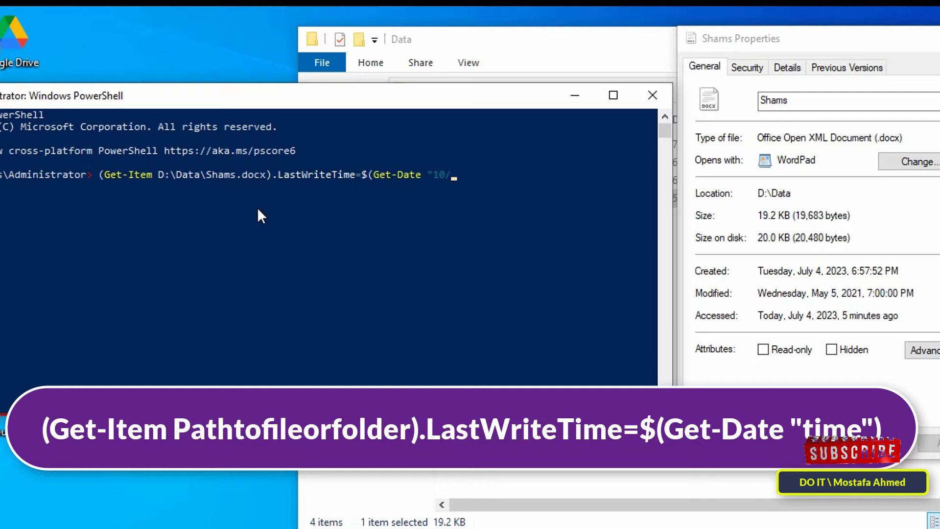
pyautogui.write('05/')
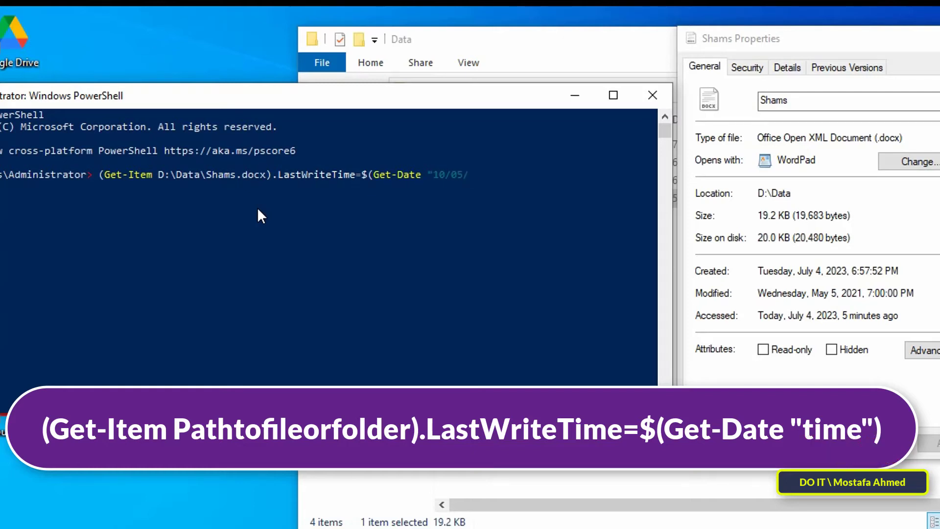
pyautogui.write('2022')
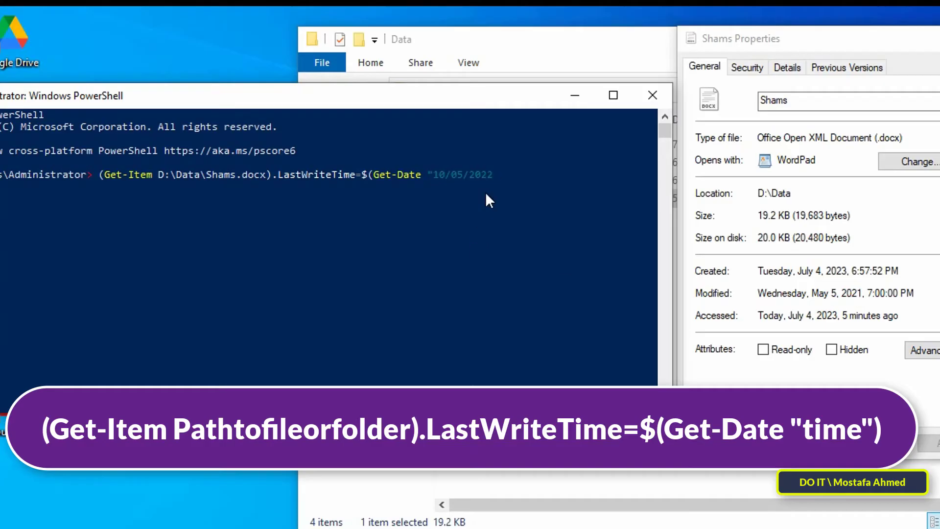
pyautogui.write('9')
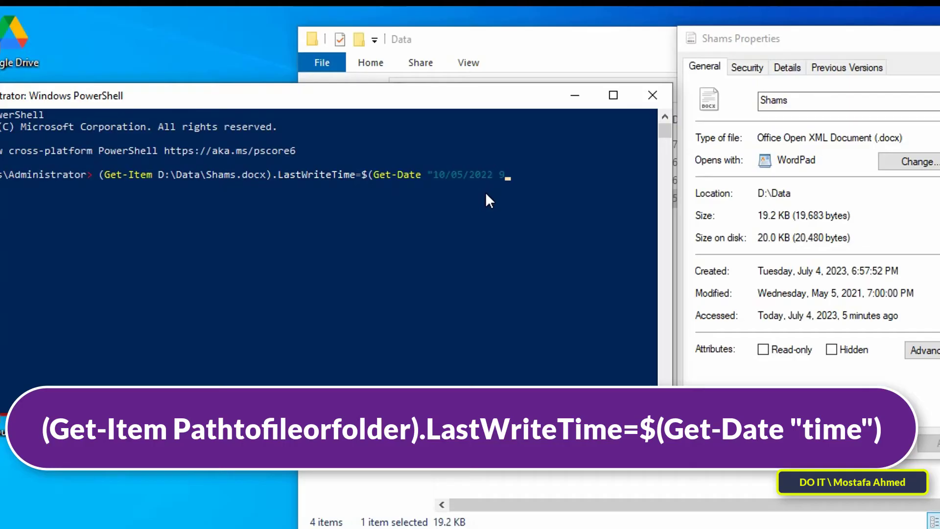
pyautogui.write('9:00')
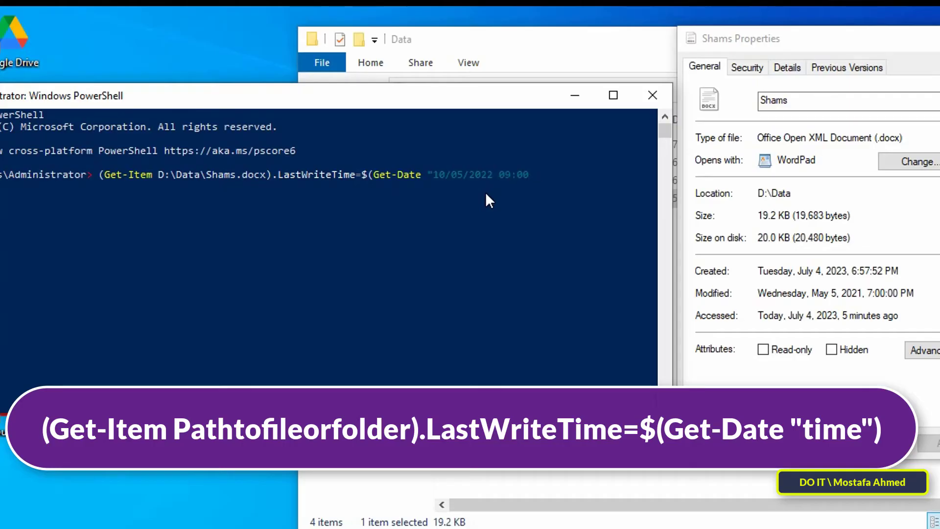
pyautogui.write('pm")')
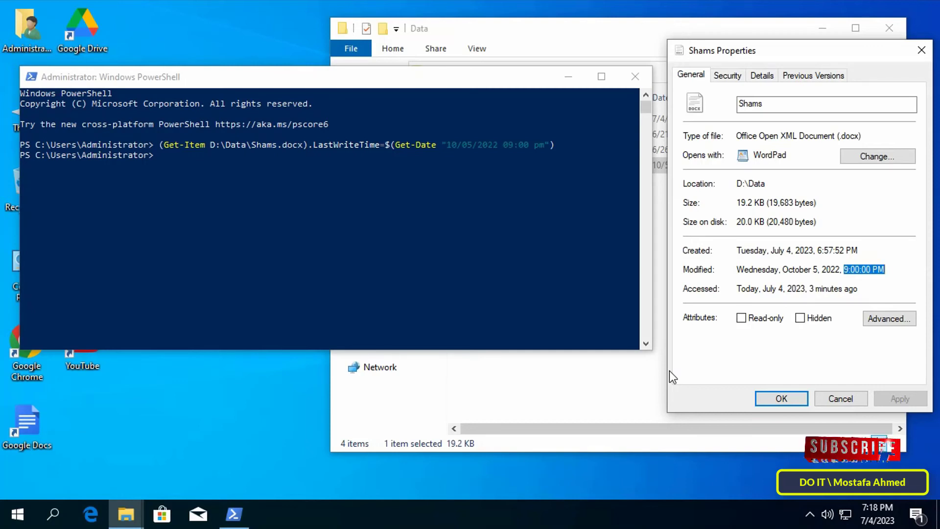
pyautogui.moveTo(730, 443)
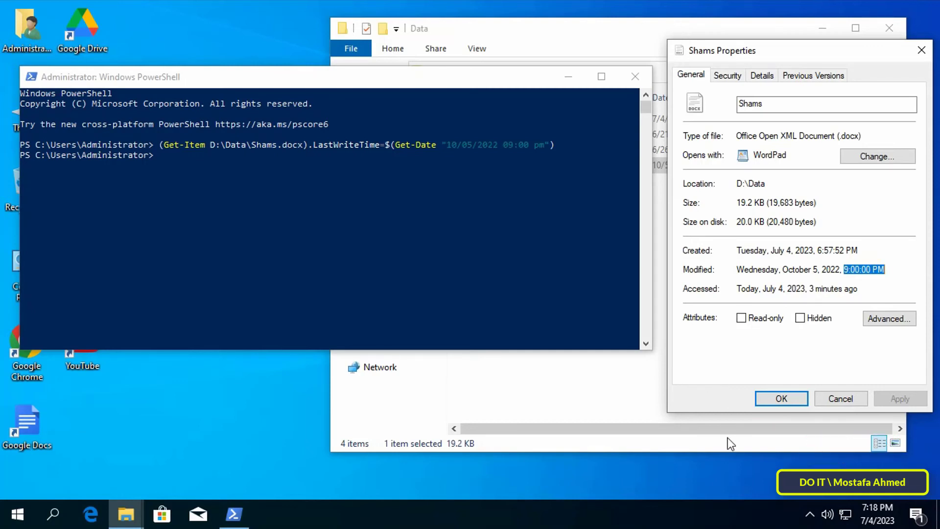
# Step: Confirm Shams shows modified October 5, 2022, 9:00 PM and close its Properties
pyautogui.click(781, 398)
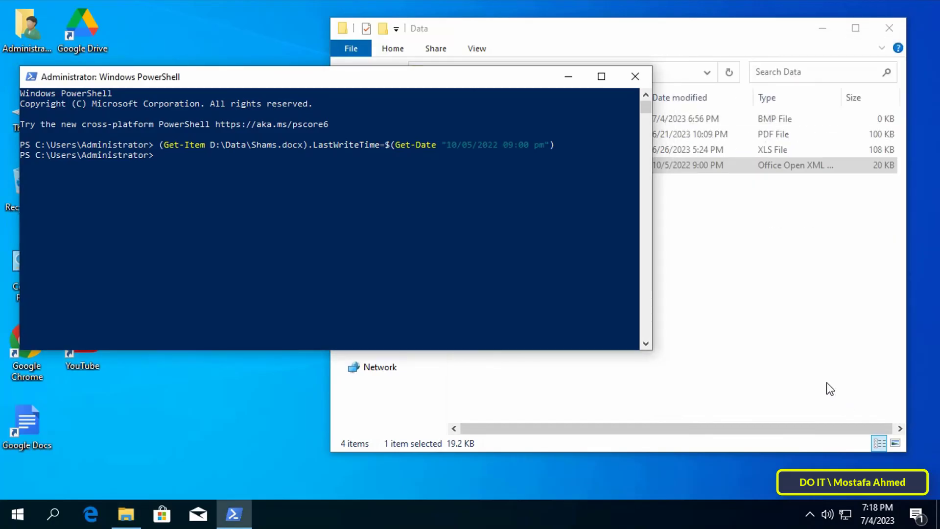